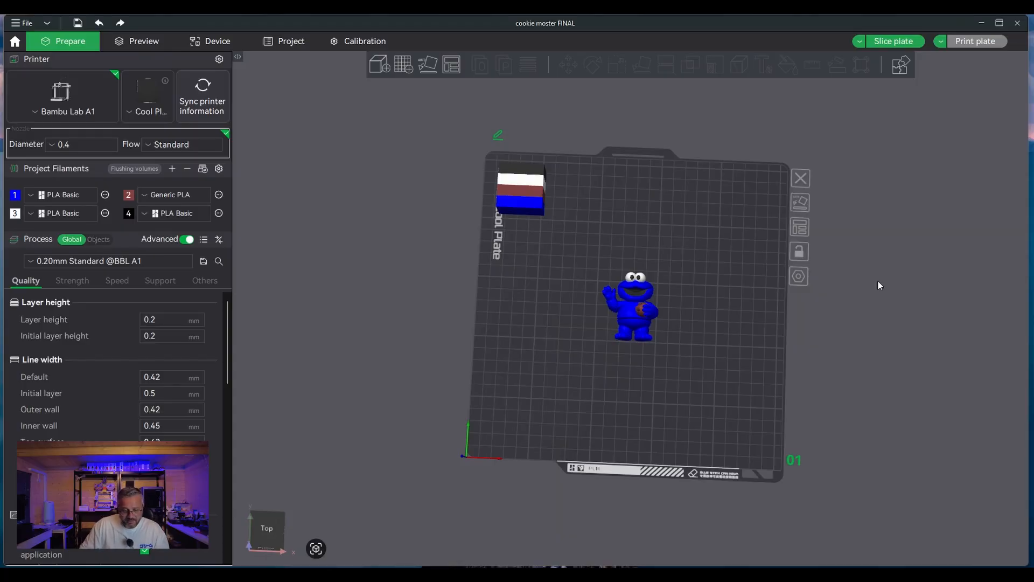
mouse_move(801, 369)
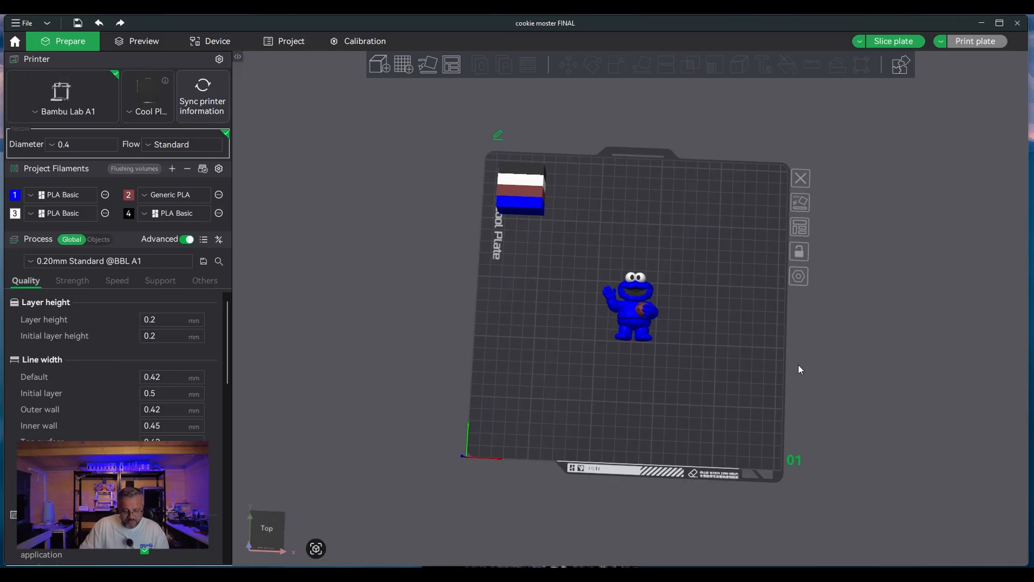
mouse_move(829, 354)
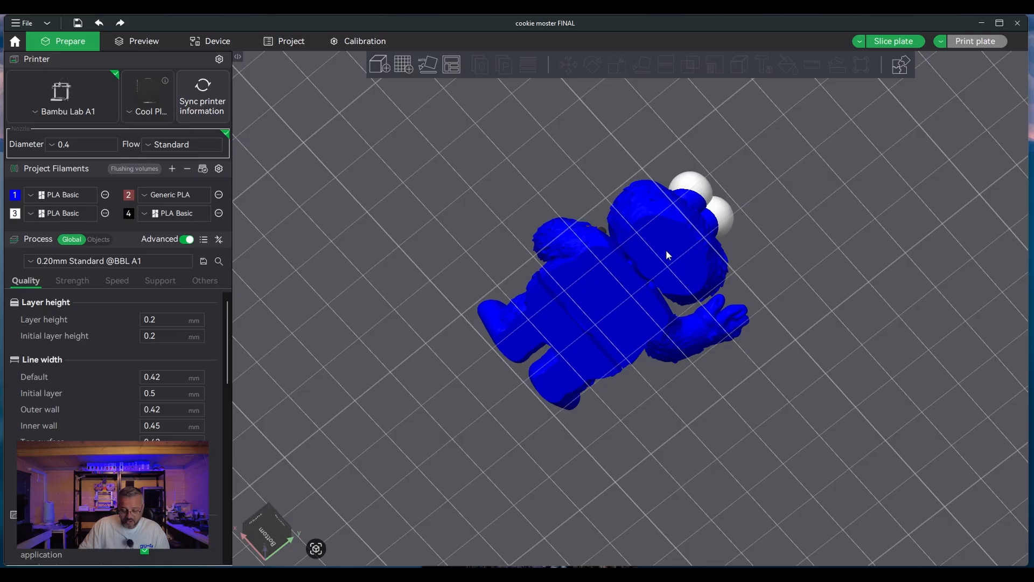
mouse_move(679, 262)
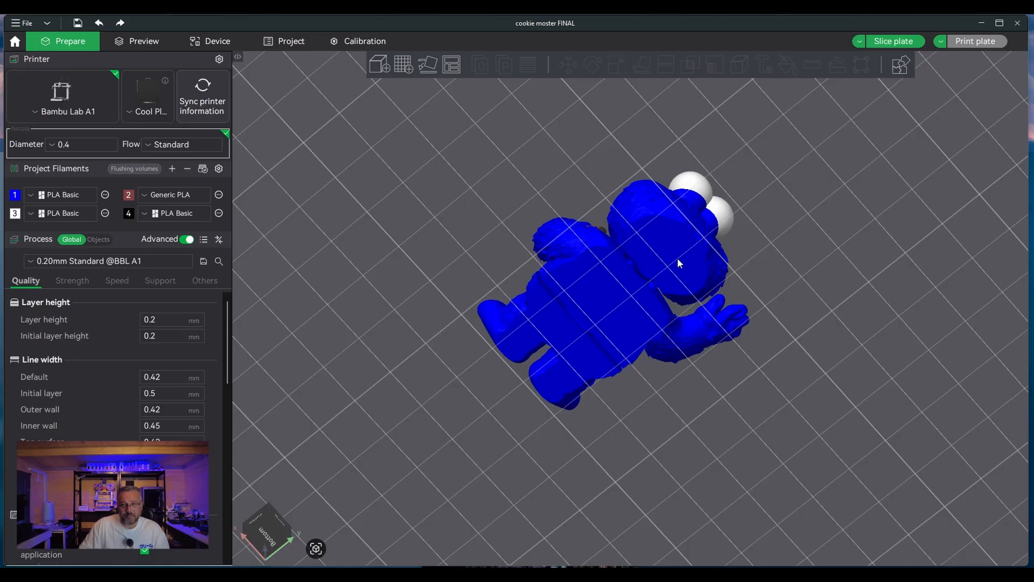
mouse_move(701, 267)
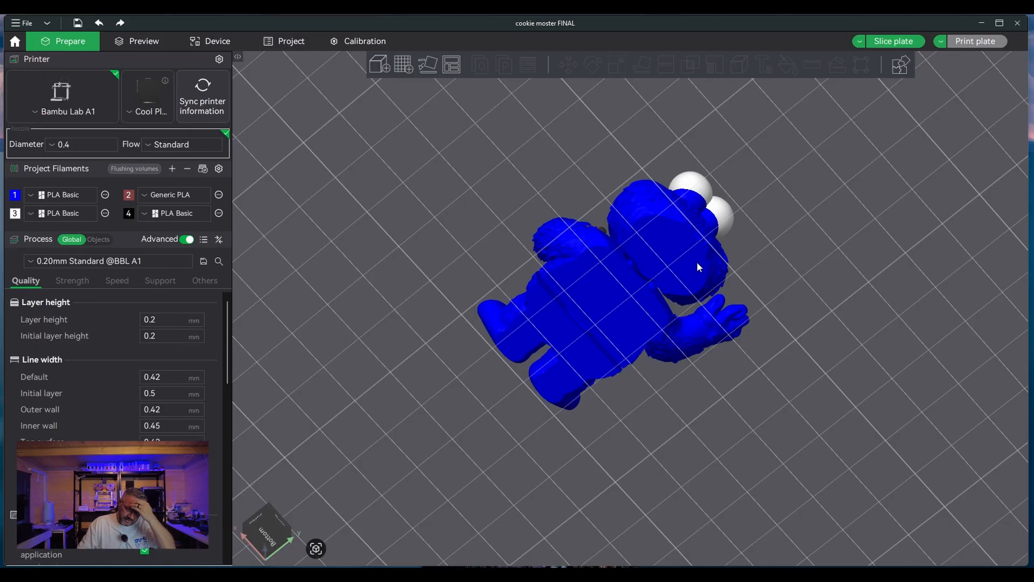
mouse_move(707, 271)
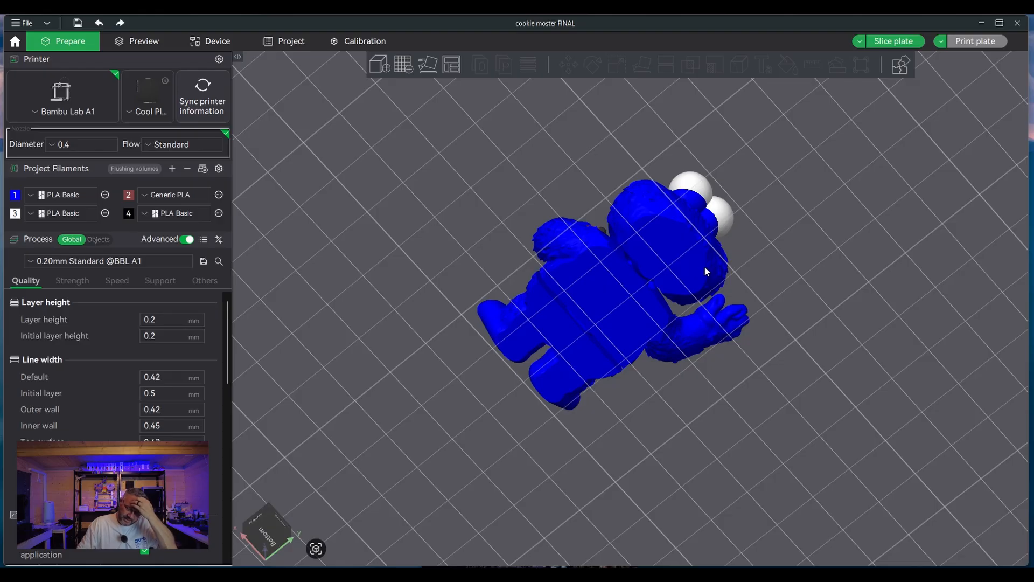
mouse_move(690, 269)
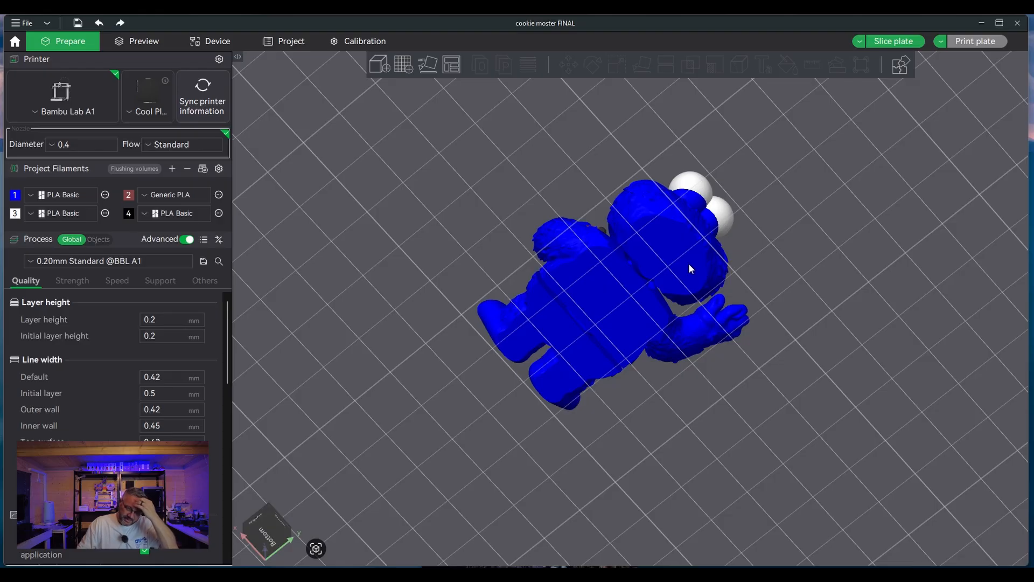
mouse_move(717, 285)
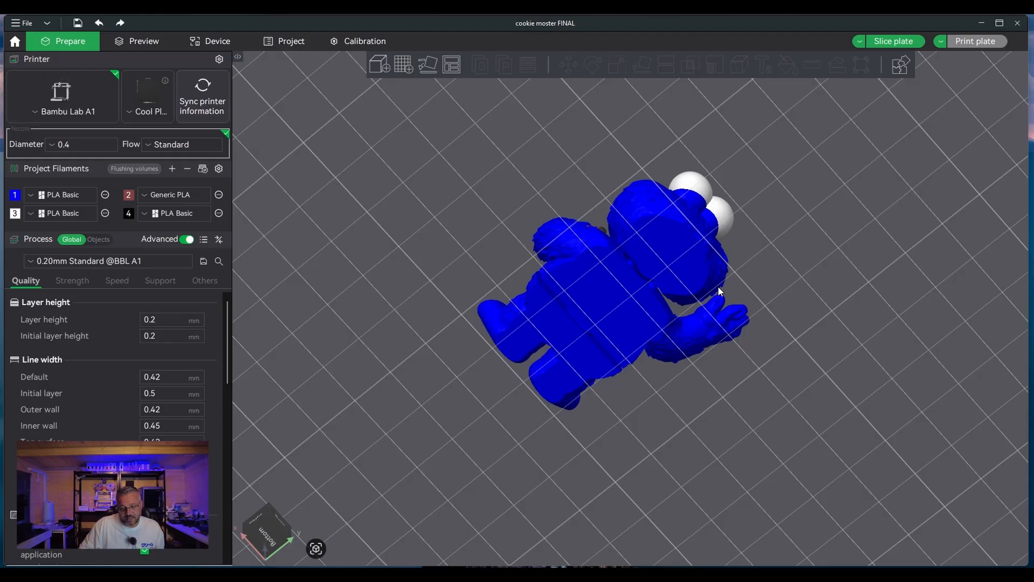
mouse_move(672, 259)
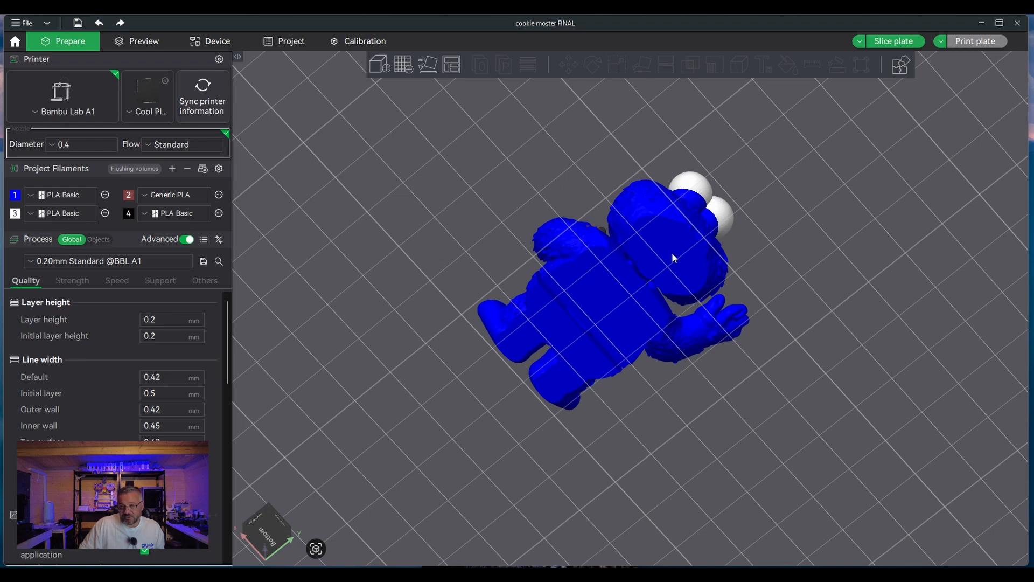
mouse_move(616, 308)
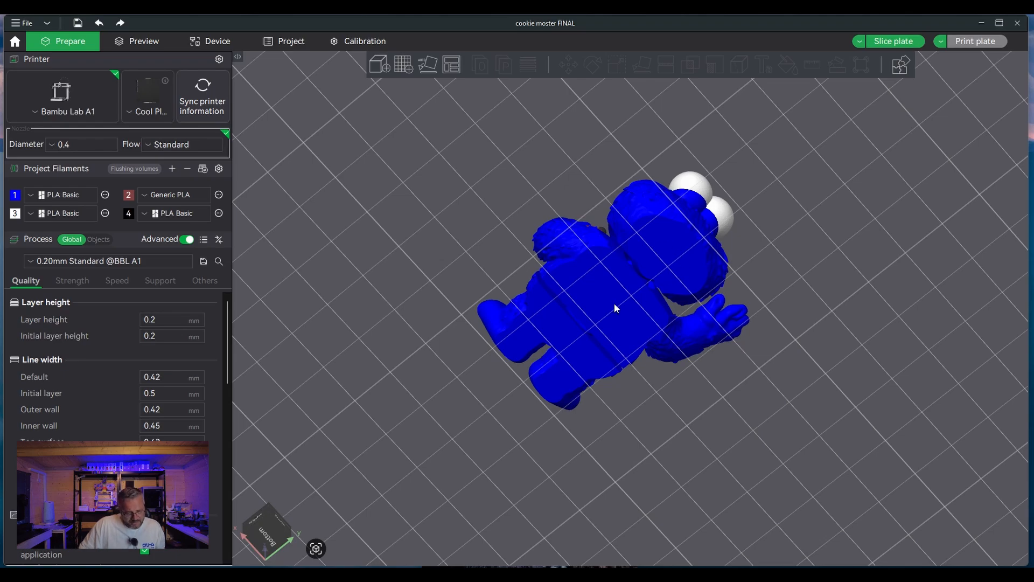
Step: Add a Disc negative part to the Cookie Monster object via its context menu
left_click(618, 308)
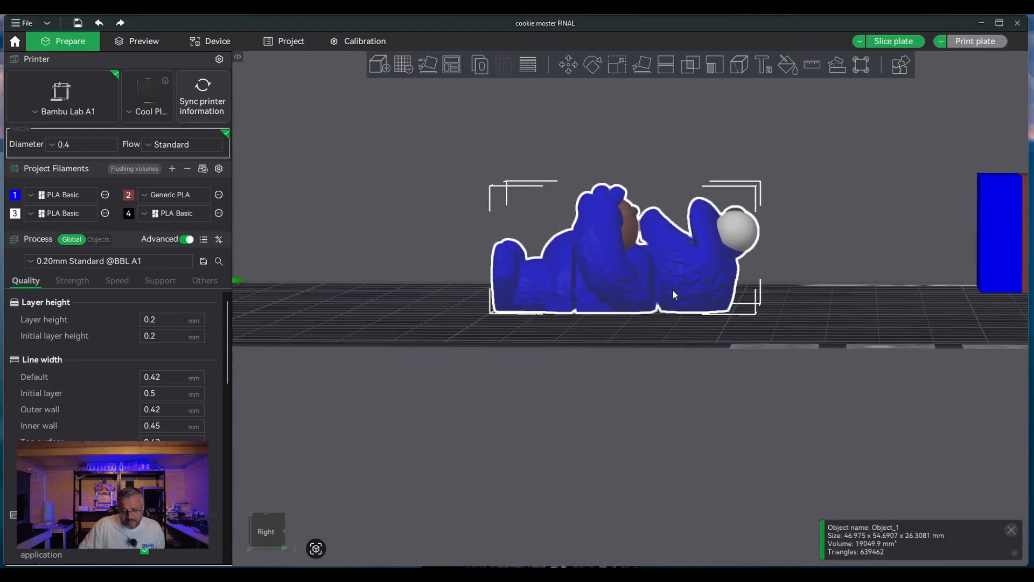
right_click(673, 294)
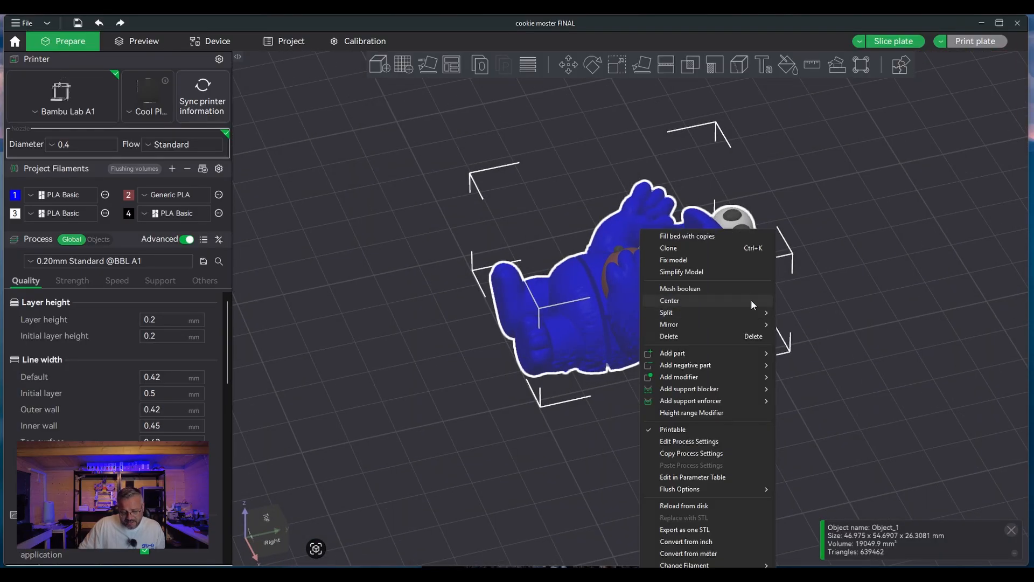
mouse_move(685, 541)
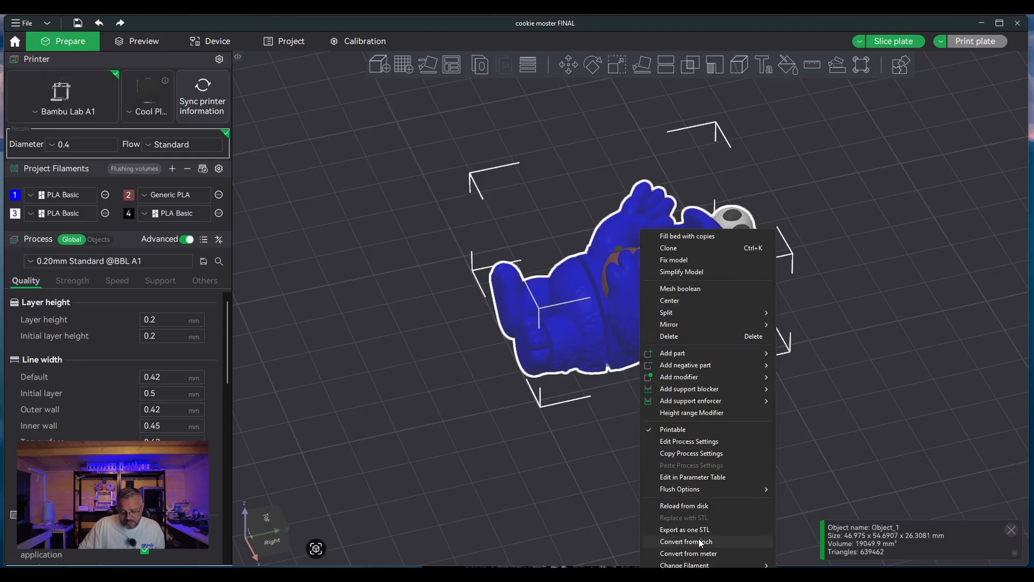
mouse_move(700, 529)
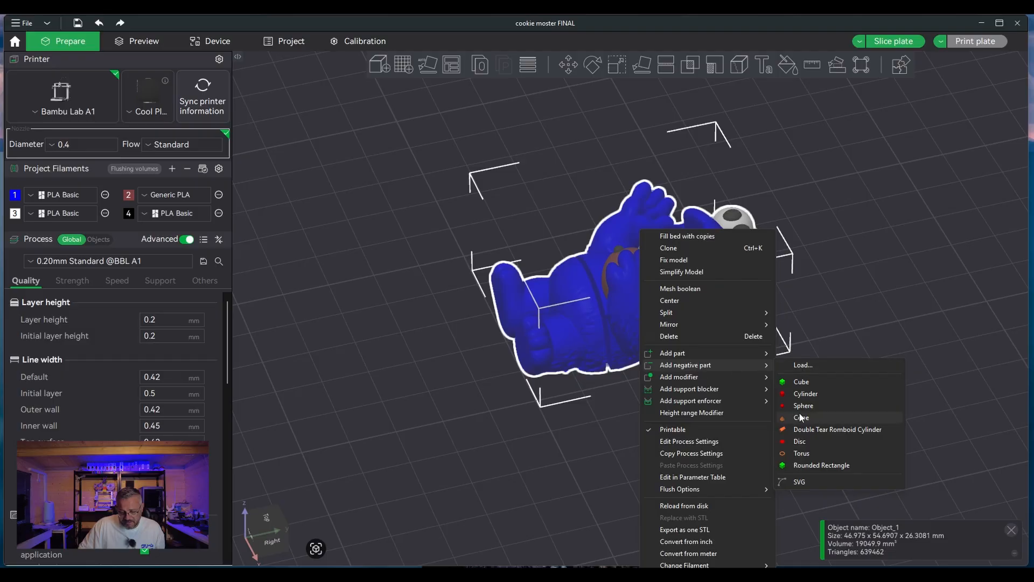
mouse_move(802, 445)
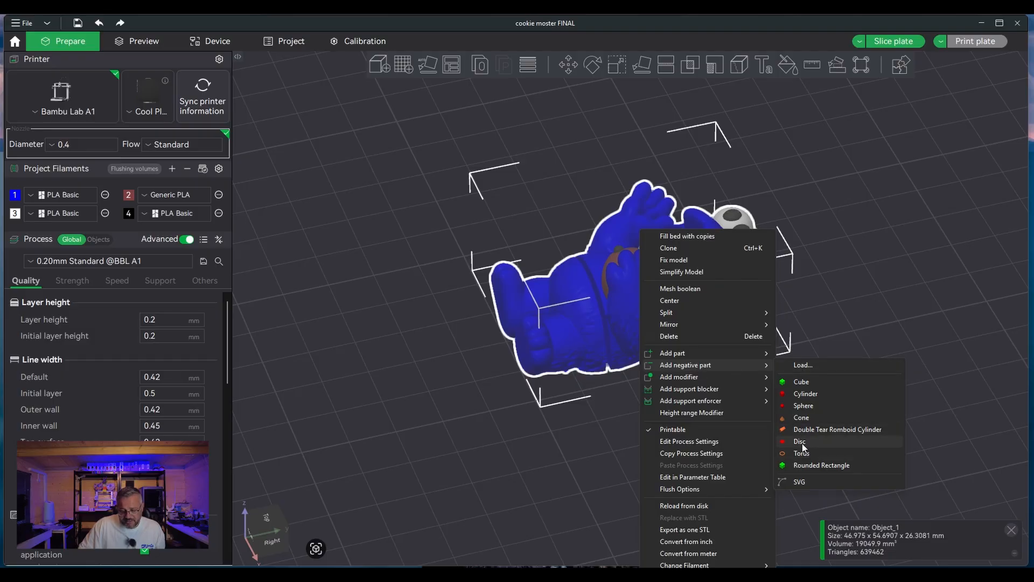
left_click(799, 441)
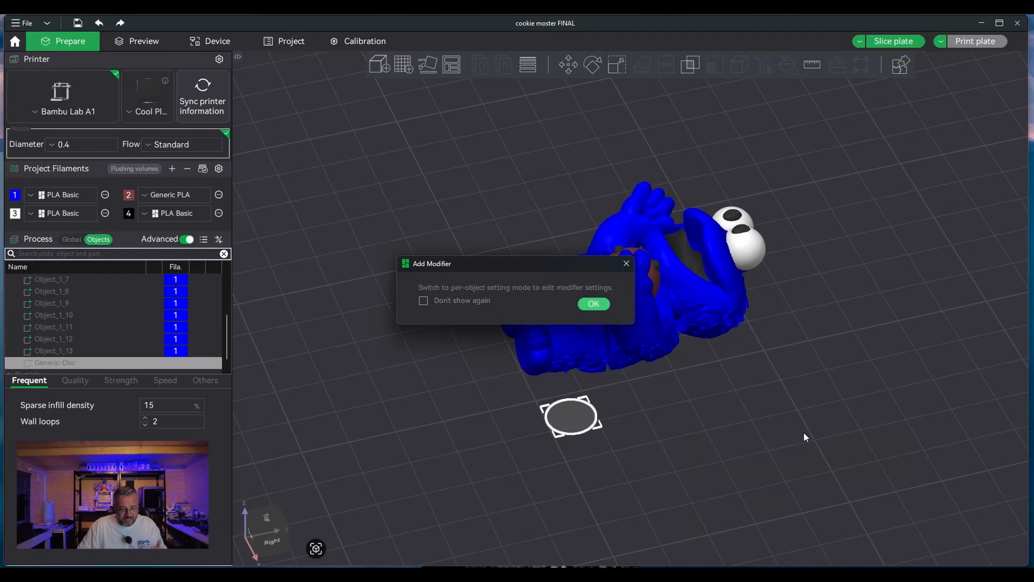
mouse_move(495, 297)
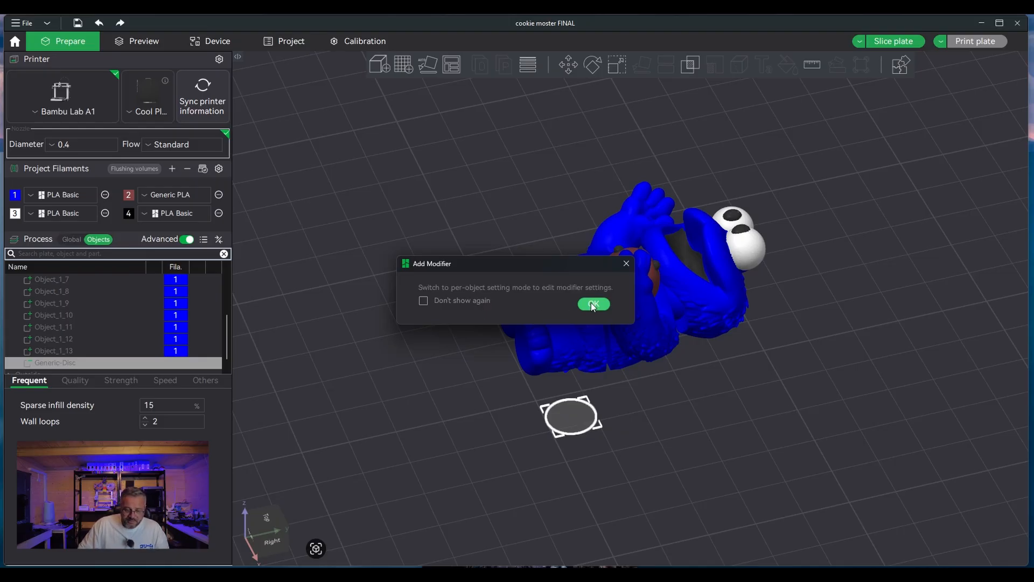
Step: Scale the disc non-uniformly to 18 mm in X and Y and 5 mm in Z
left_click(593, 303)
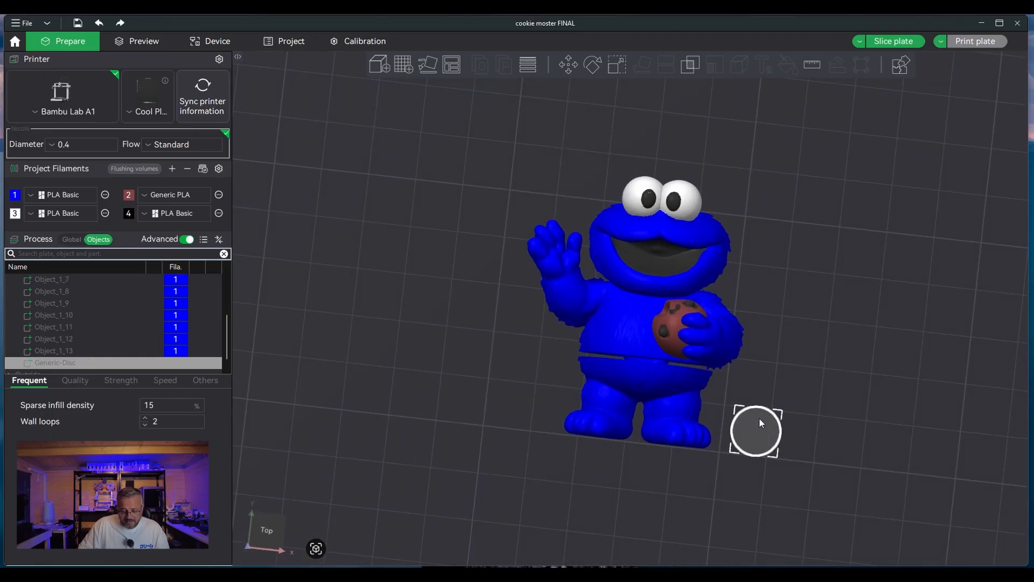
mouse_move(599, 97)
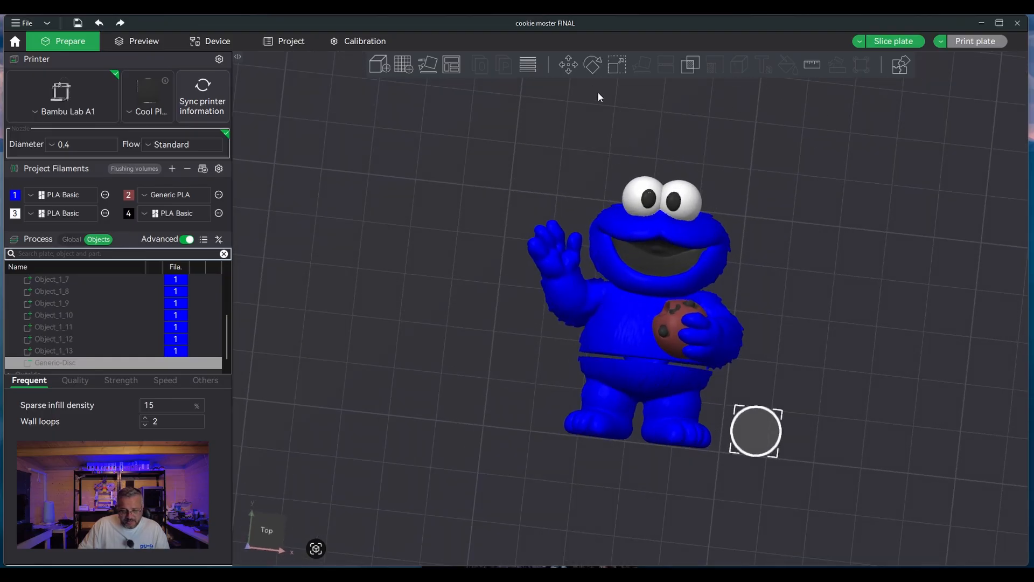
mouse_move(617, 65)
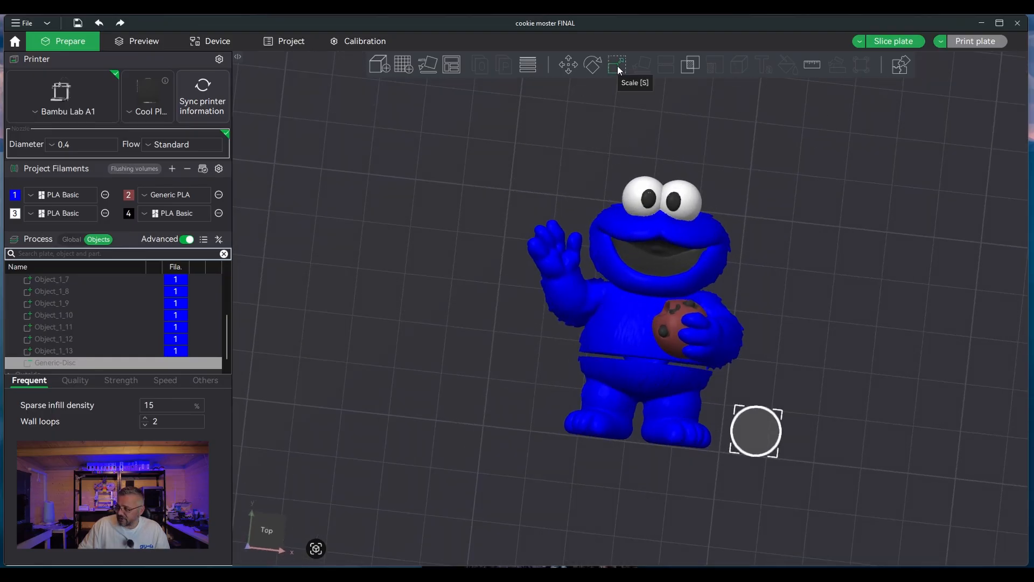
left_click(618, 64)
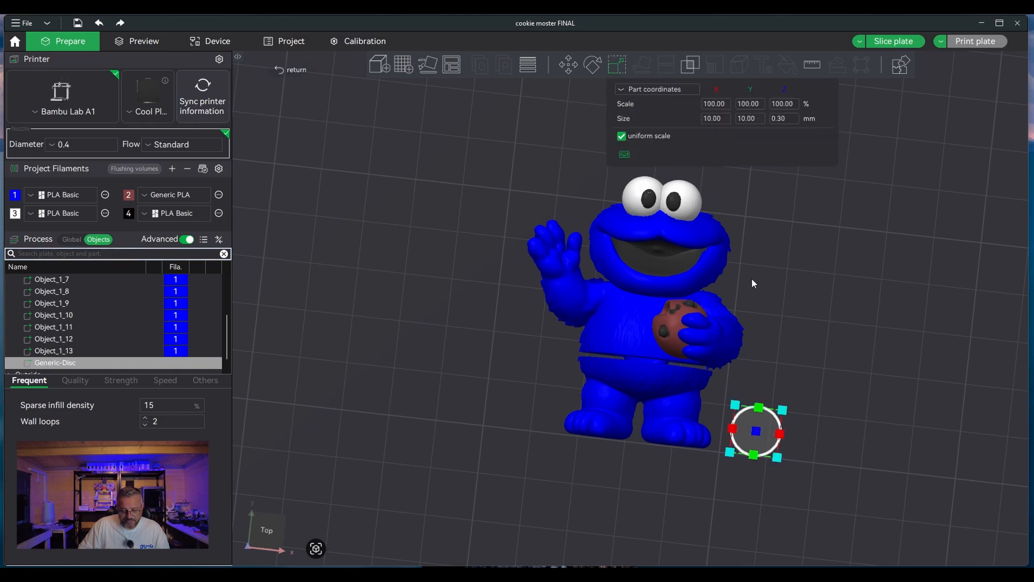
mouse_move(784, 271)
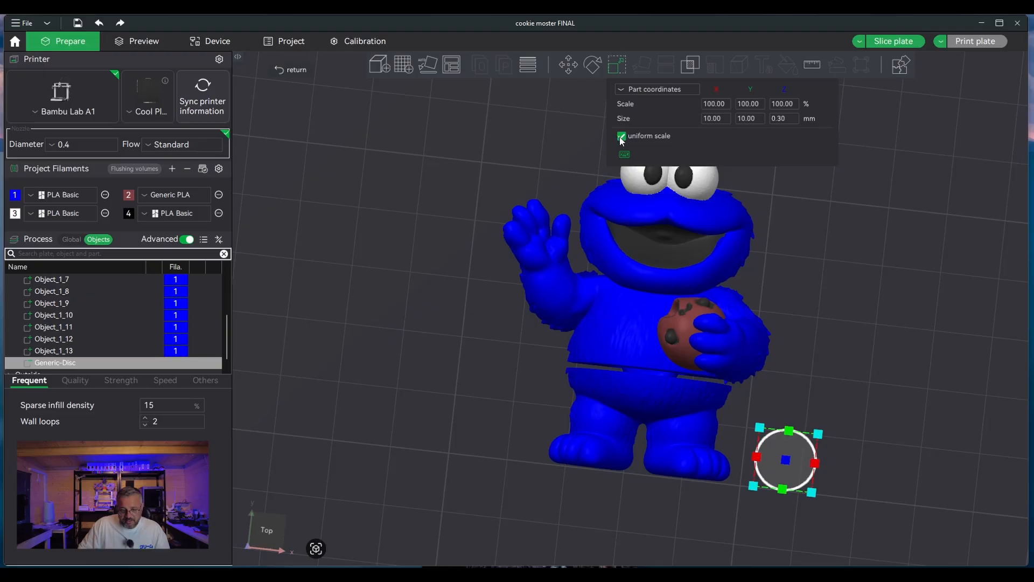
left_click(621, 136)
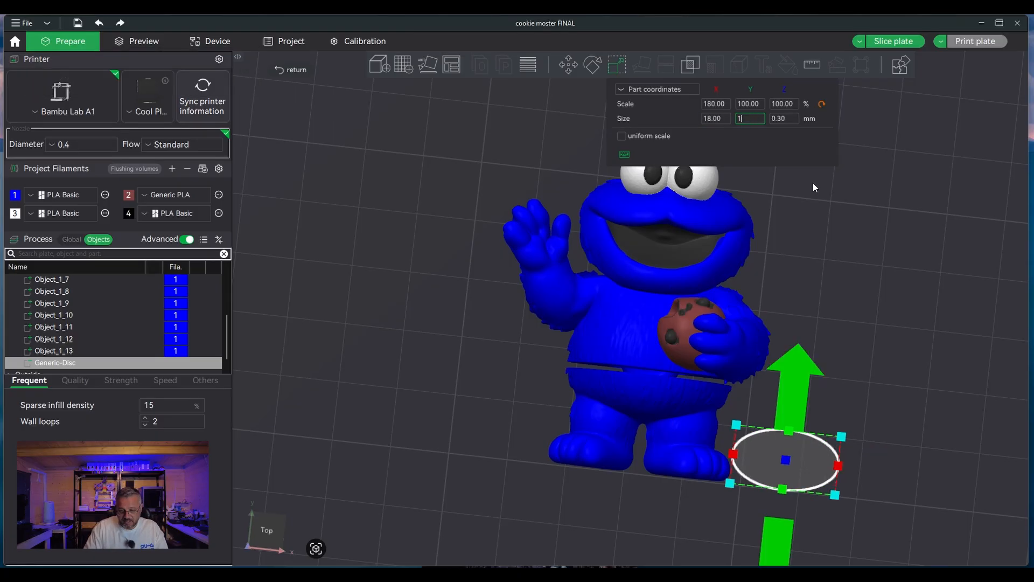
type("18.00")
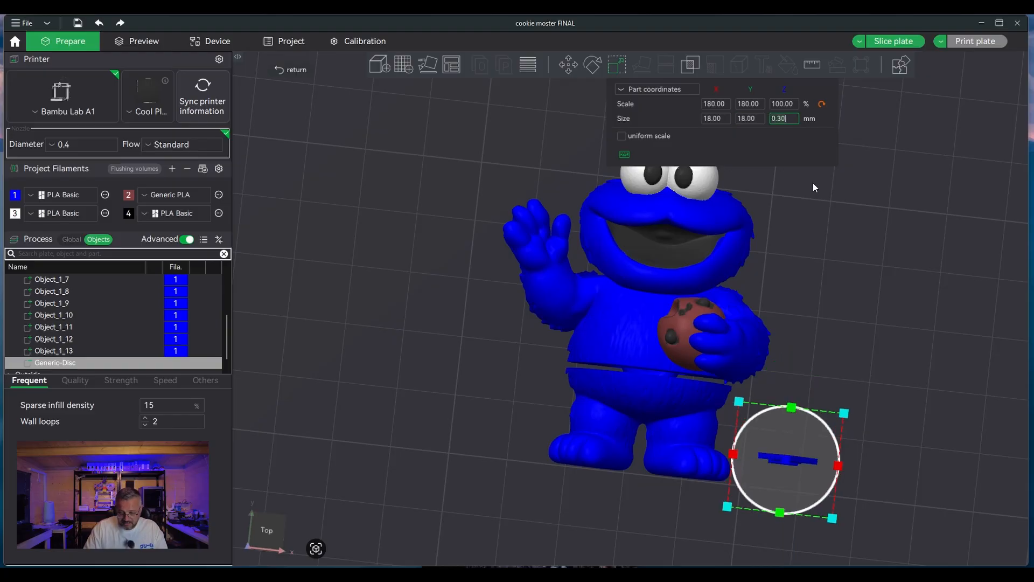
type("5")
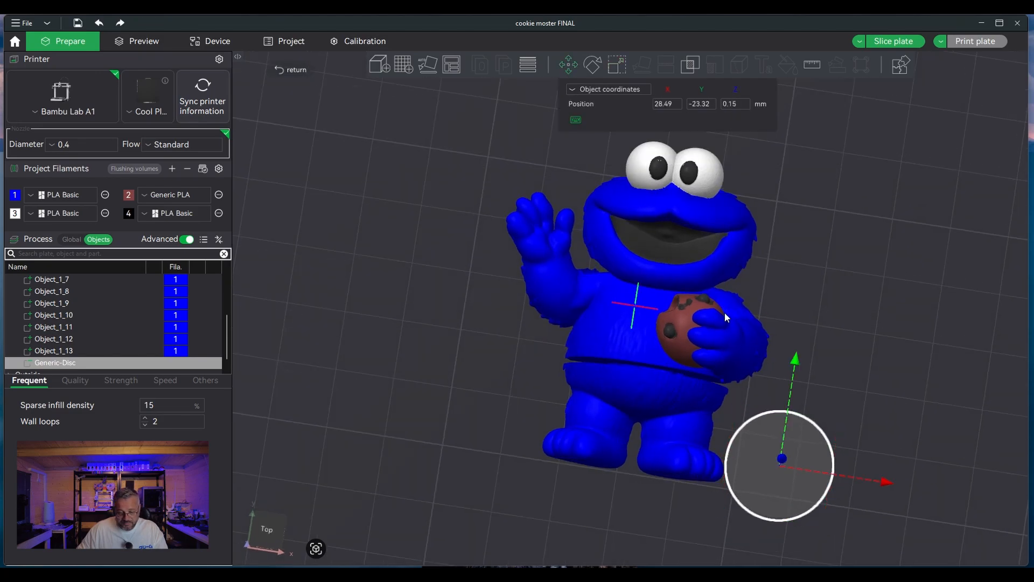
Step: Move the disc across the bed until it sits over Cookie Monster's belly
left_click_drag(782, 459, 798, 341)
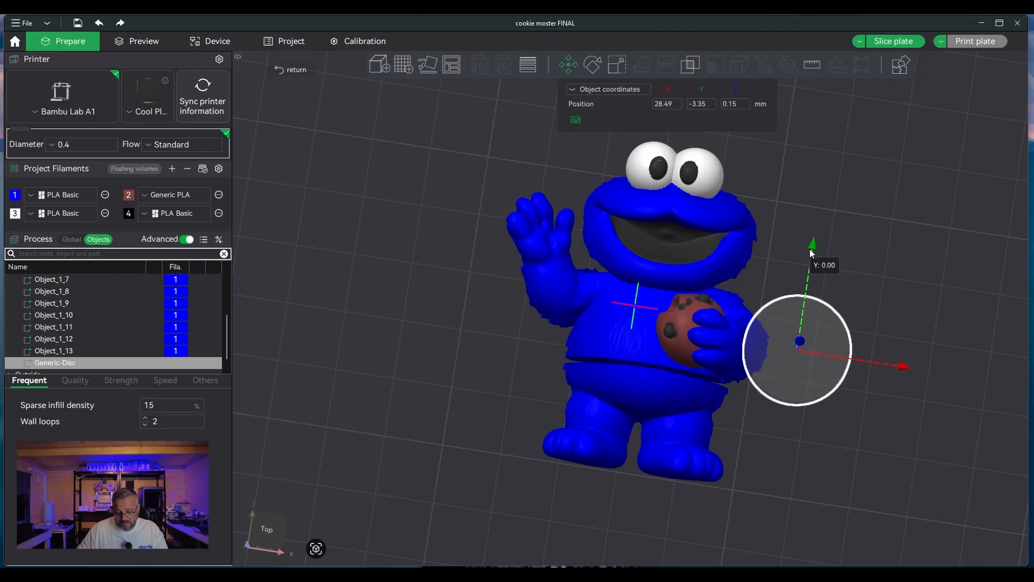
left_click_drag(798, 341, 640, 323)
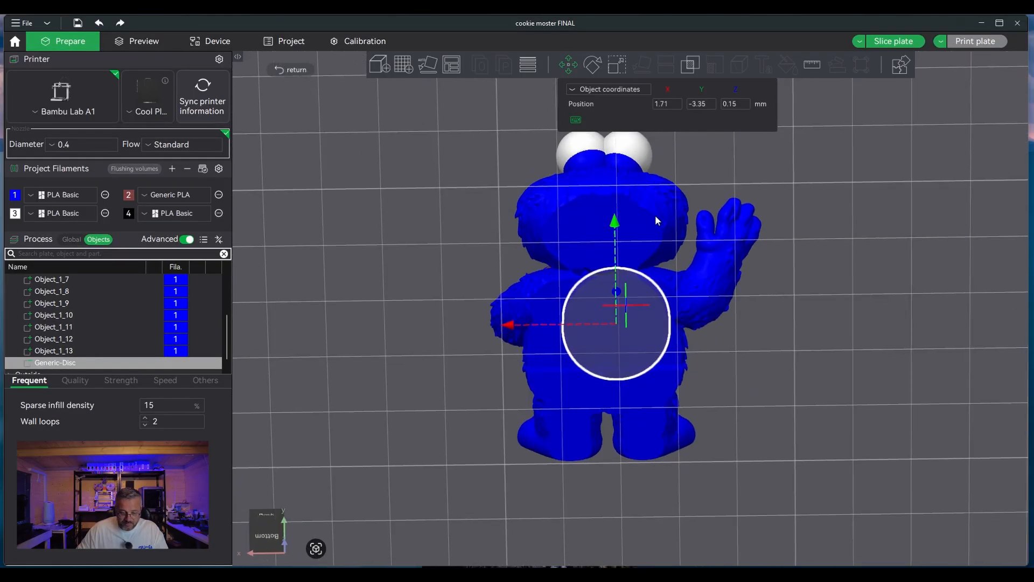
left_click_drag(656, 220, 692, 313)
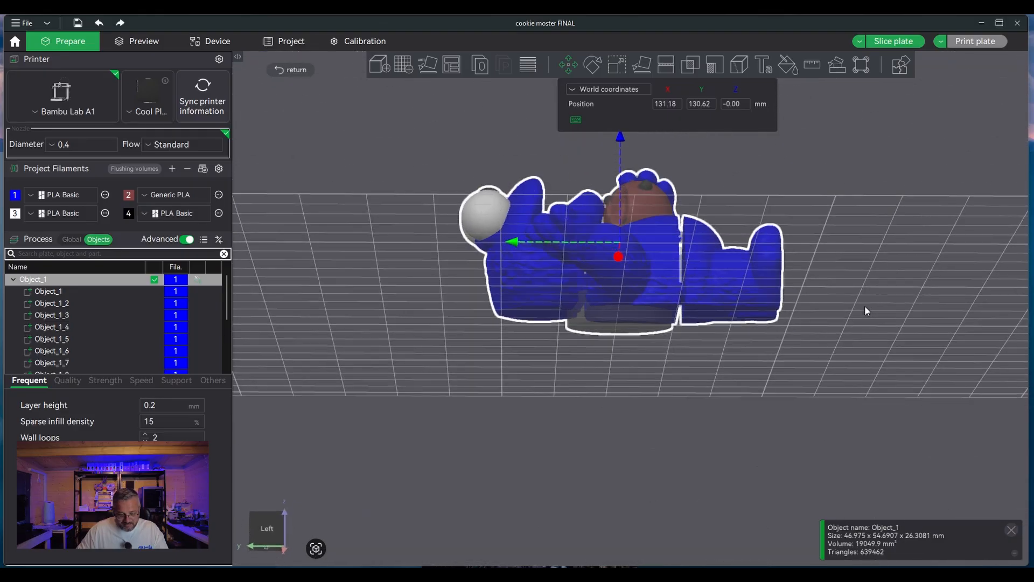
left_click_drag(618, 256, 619, 230)
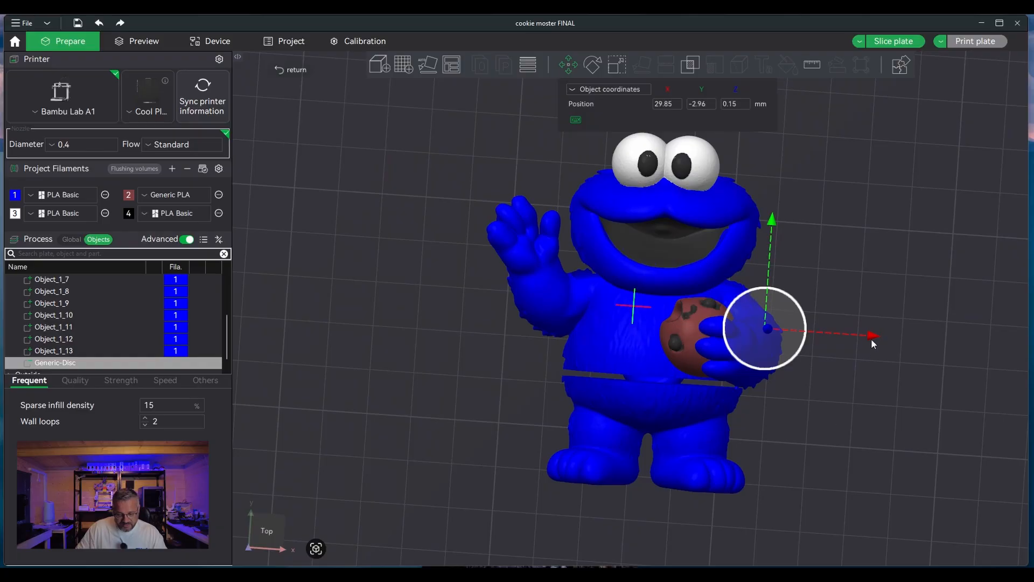
left_click_drag(867, 337, 761, 328)
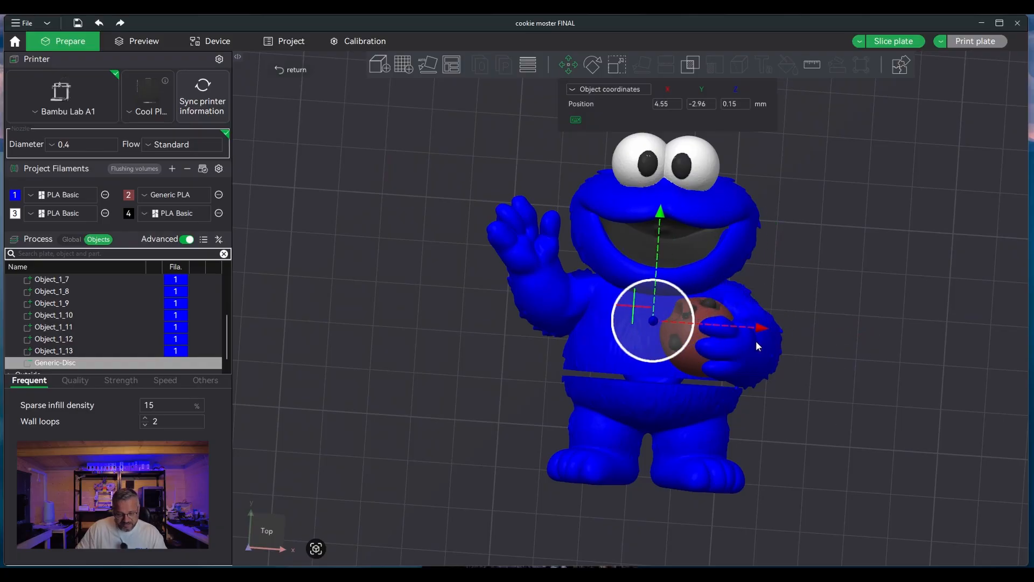
Step: Adjust the disc's height along Z so it sits just inside the body's surface
left_click_drag(652, 321, 663, 291)
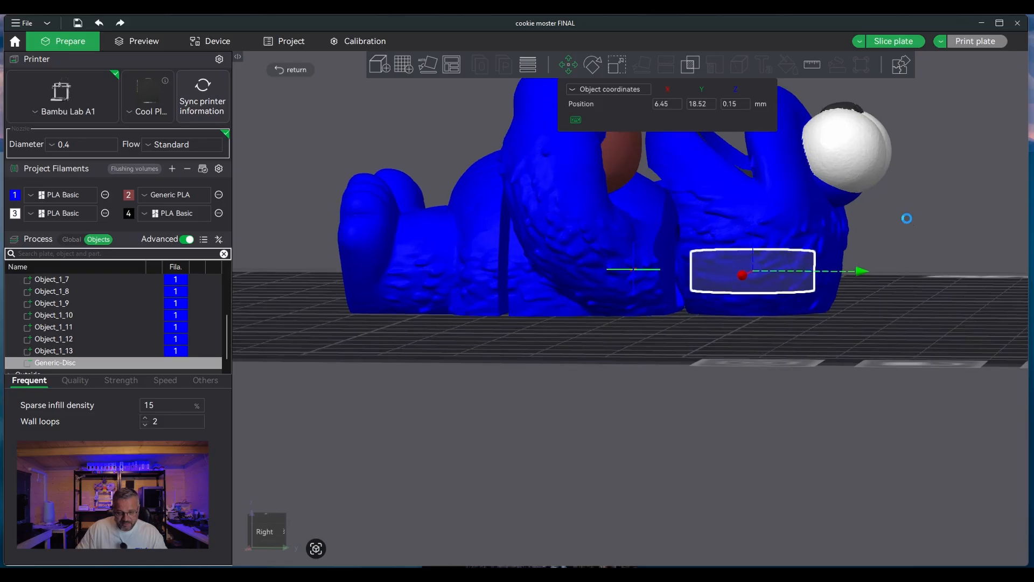
left_click_drag(741, 274, 728, 316)
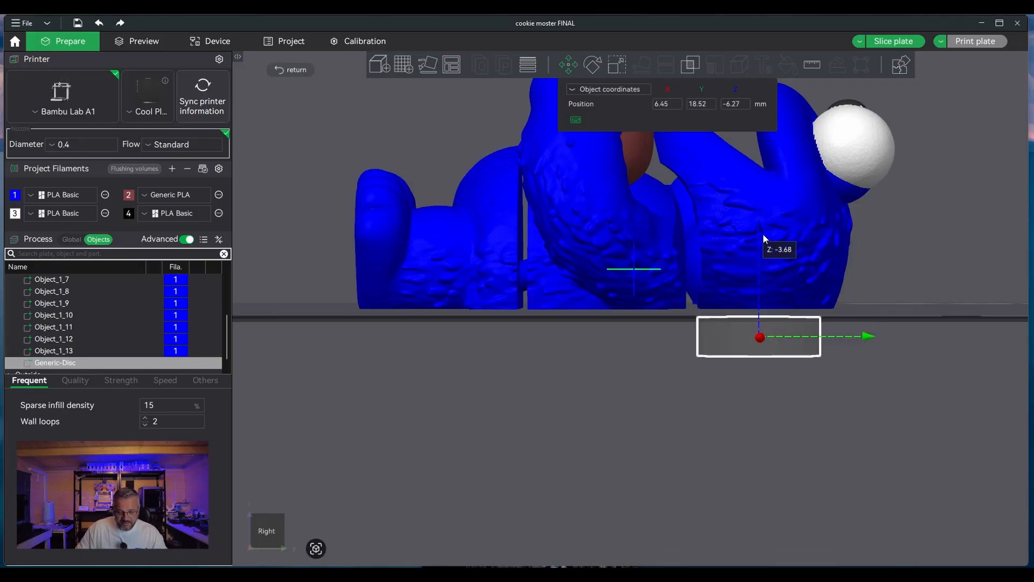
left_click_drag(759, 336, 760, 286)
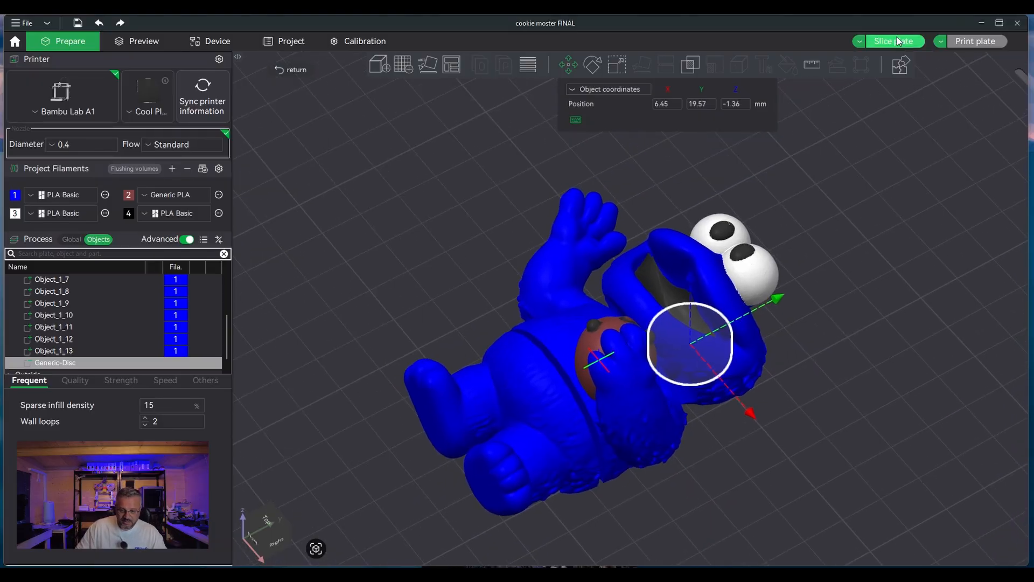
Step: Slice the plate and scrub the layer slider to layer 27 to inspect the disc cavity
left_click(894, 41)
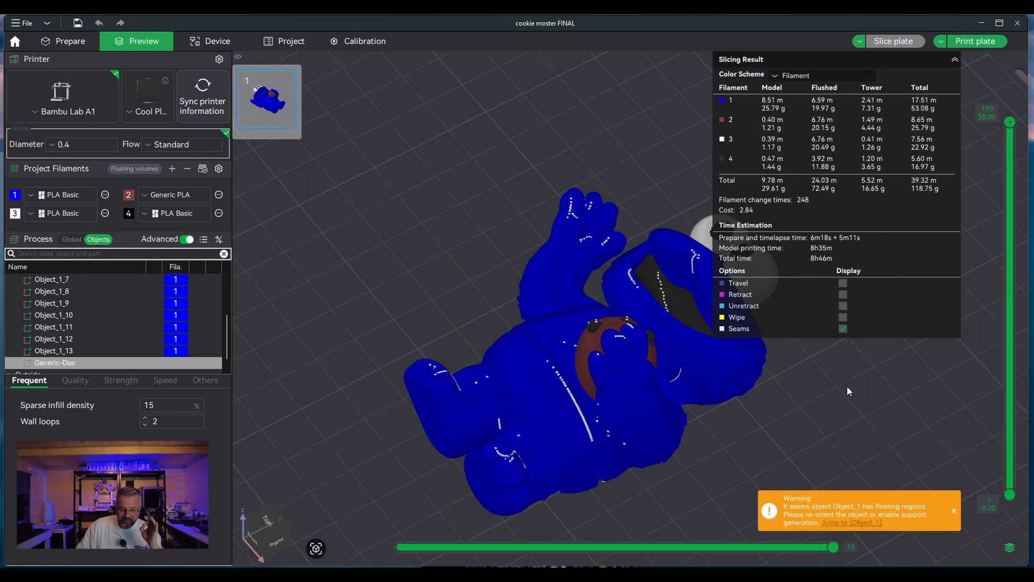
mouse_move(951, 299)
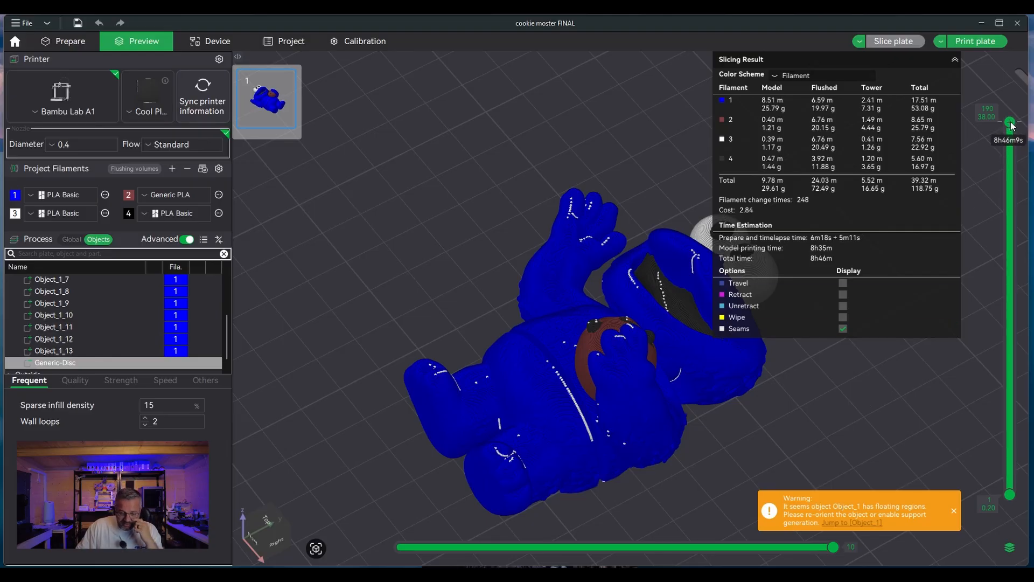
left_click_drag(1008, 123, 1008, 443)
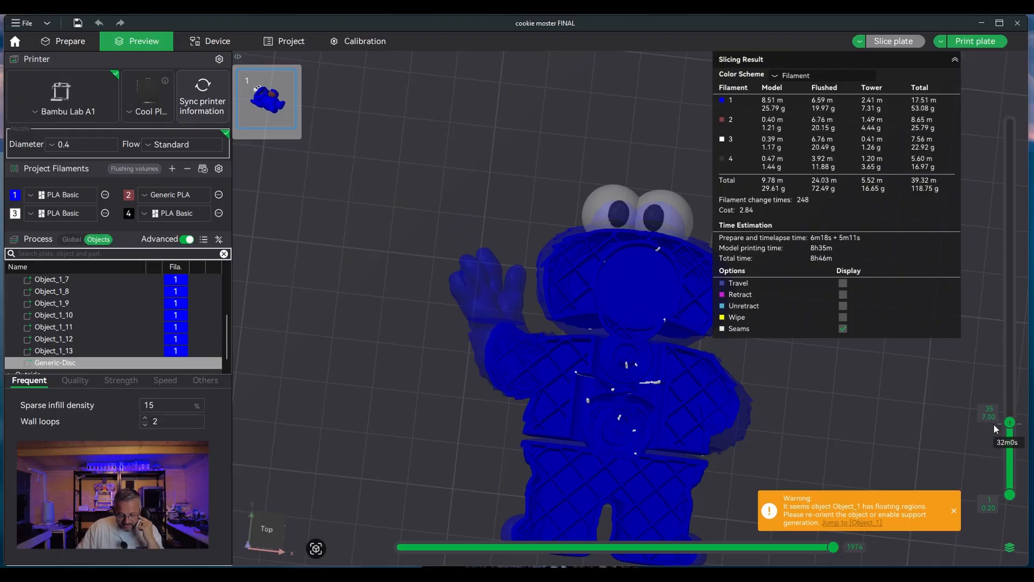
left_click_drag(1008, 423, 1008, 447)
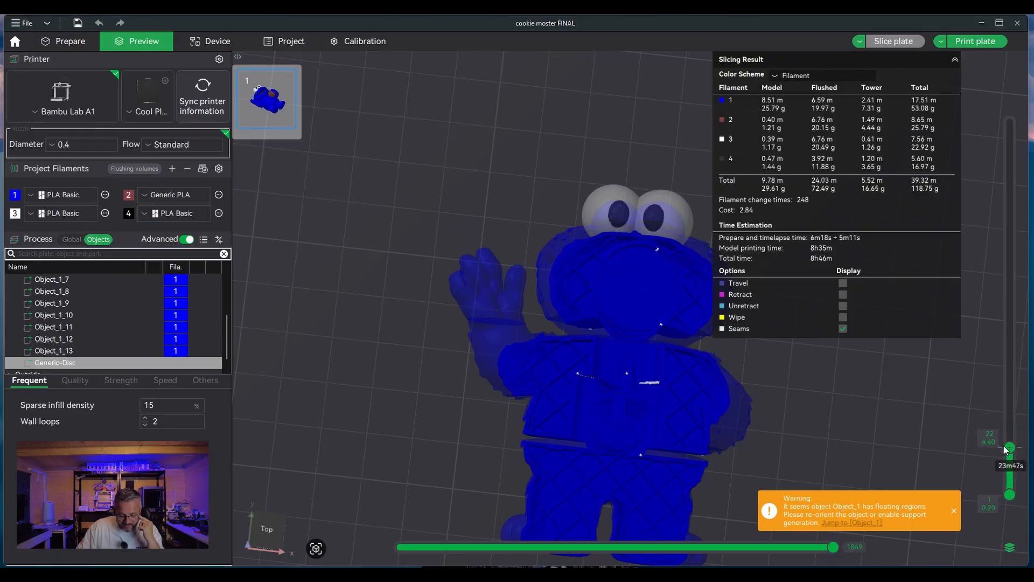
left_click_drag(1008, 448, 1008, 338)
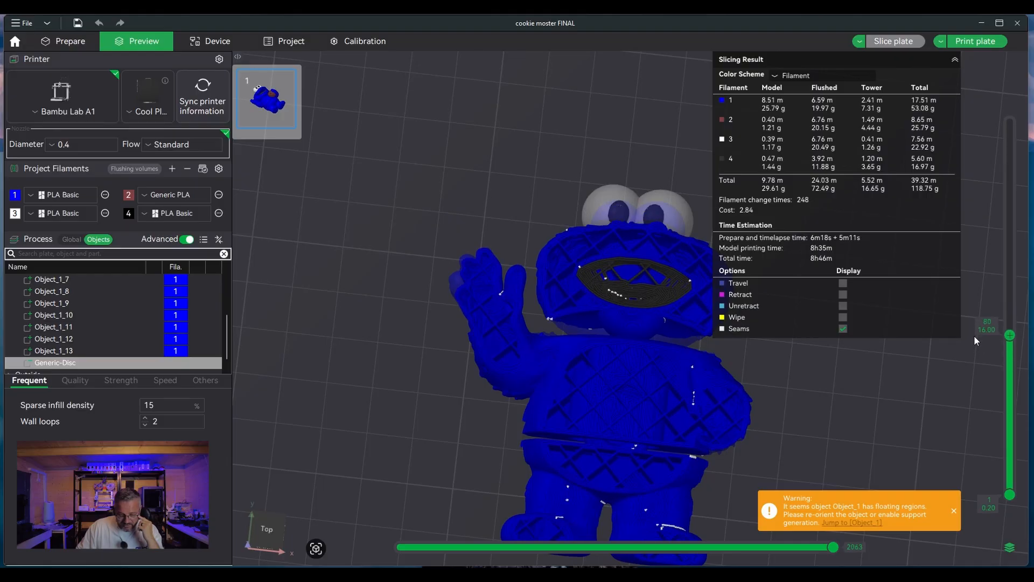
left_click_drag(1008, 335, 1008, 413)
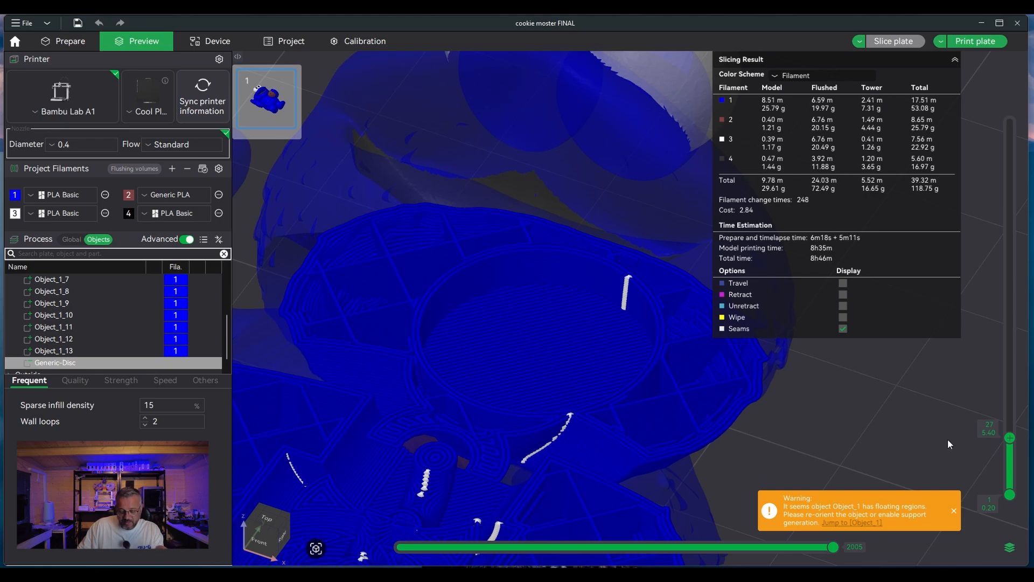
mouse_move(943, 466)
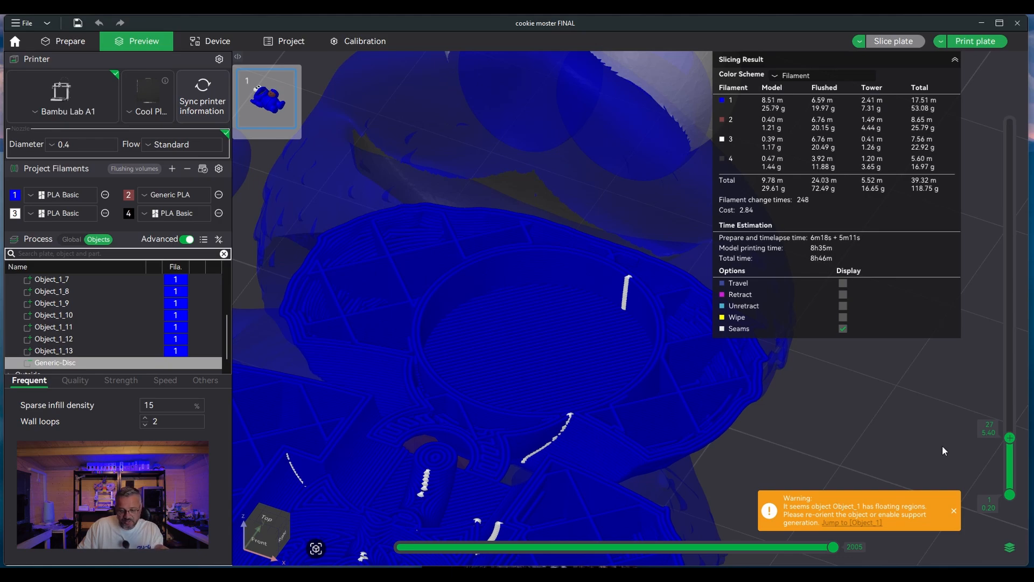